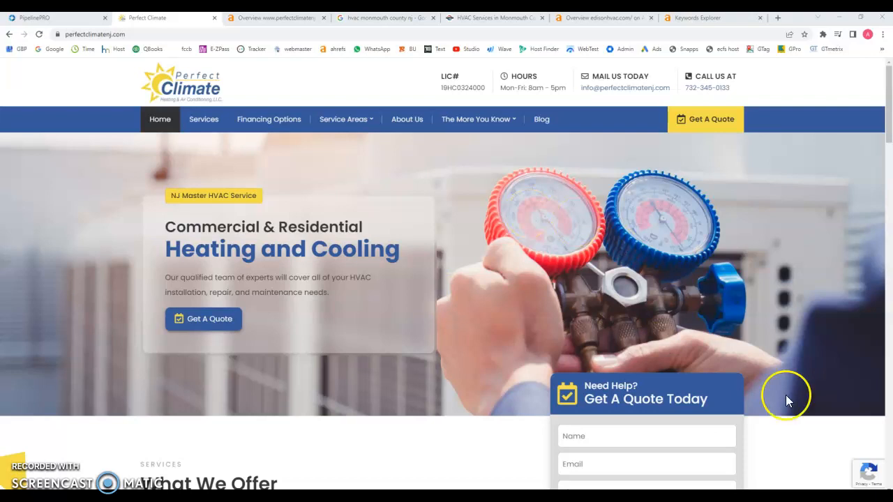
- Scroll the current page, then show perfectclimatenj.com's Ahrefs overview: DR 0.1, 57 referring domains, 117 keywords
scroll(down, 3)
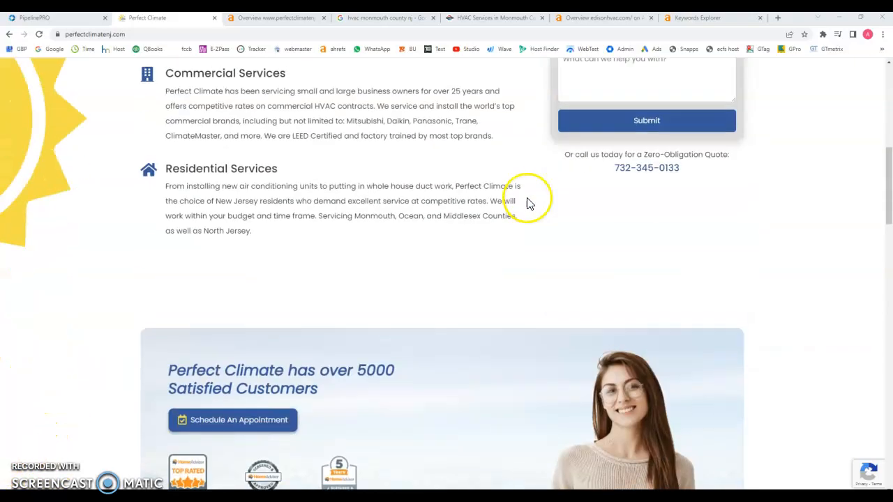
scroll(down, 3)
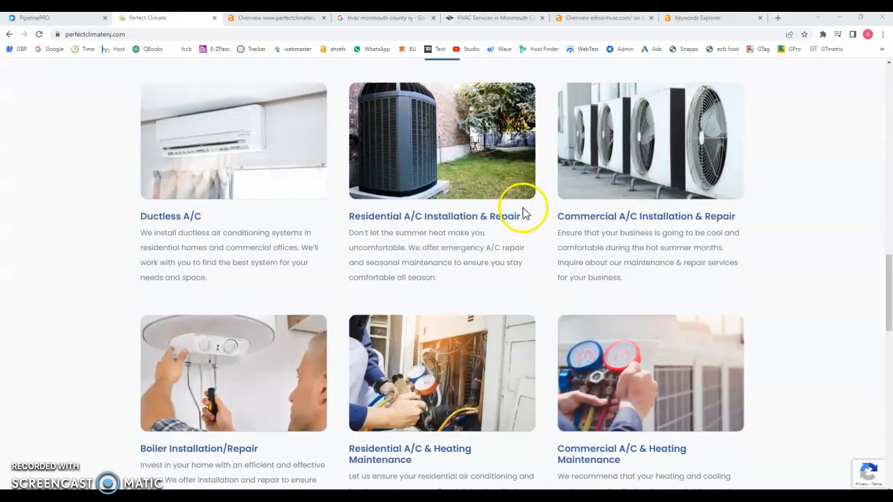
scroll(down, 3)
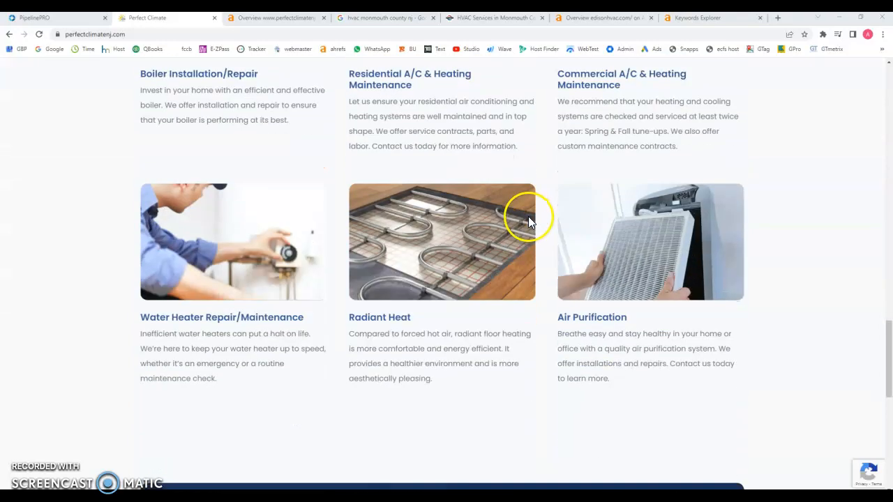
mouse_move(521, 359)
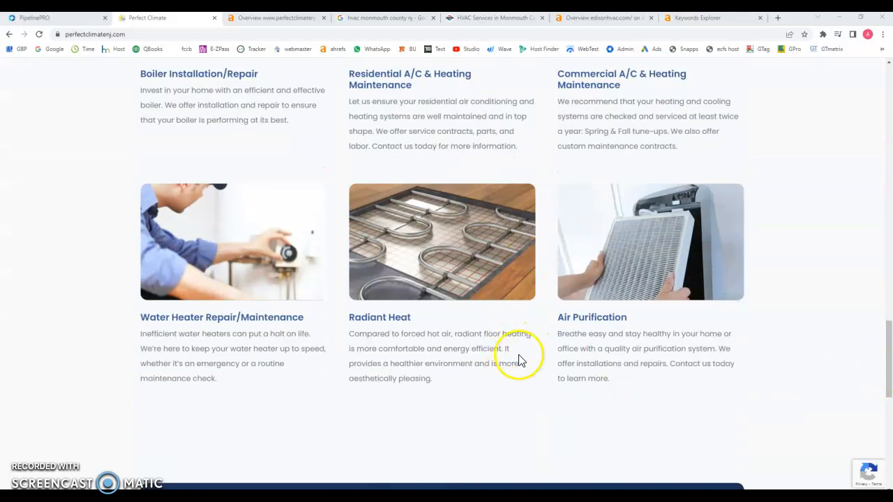
scroll(down, 3)
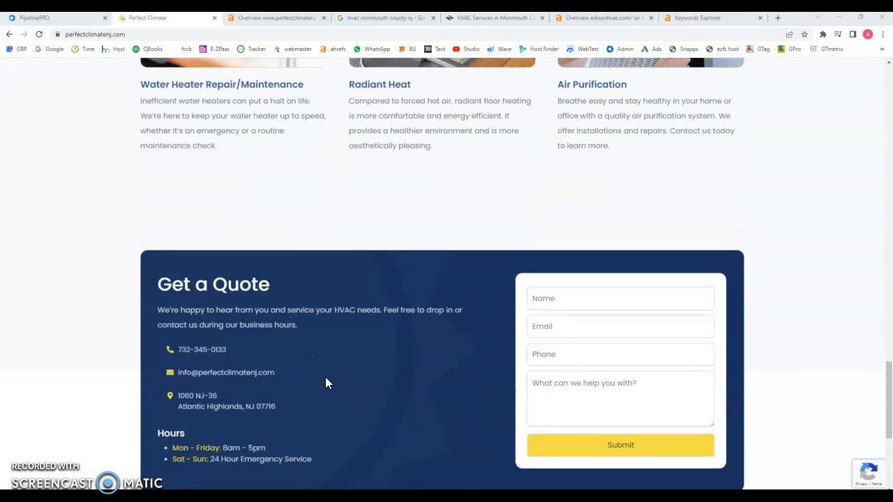
scroll(up, 3)
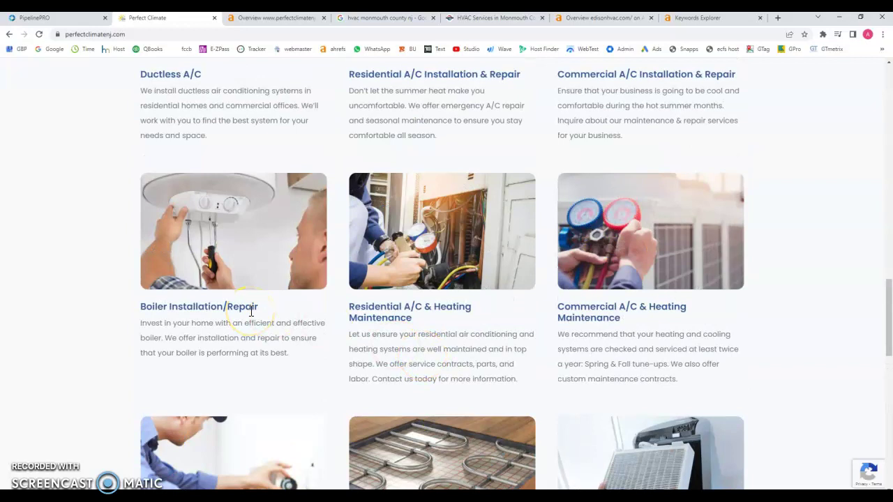
scroll(up, 3)
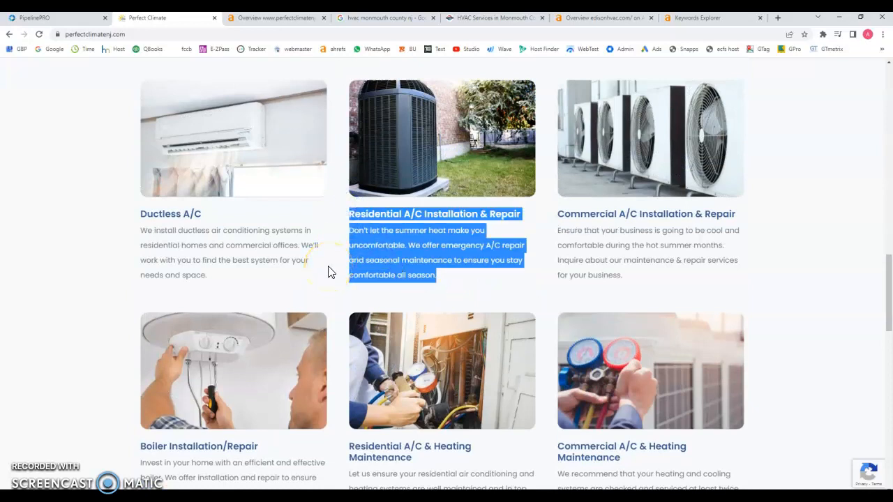
scroll(up, 3)
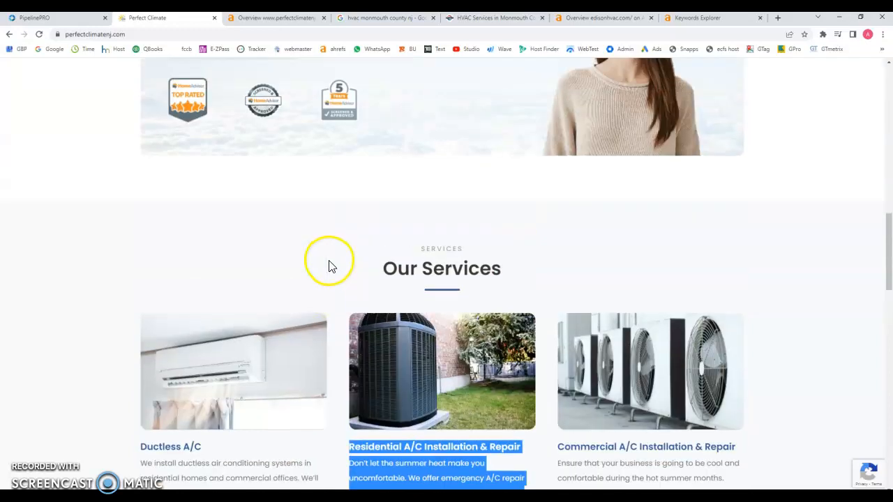
scroll(down, 3)
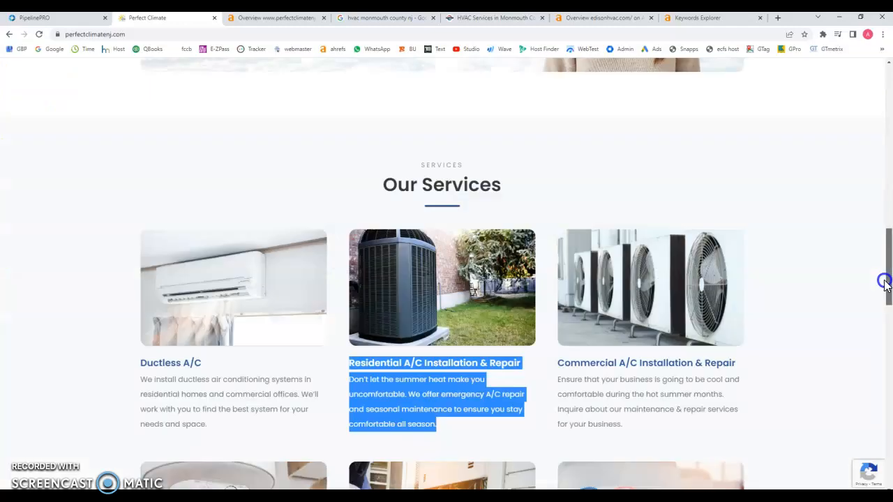
scroll(down, 3)
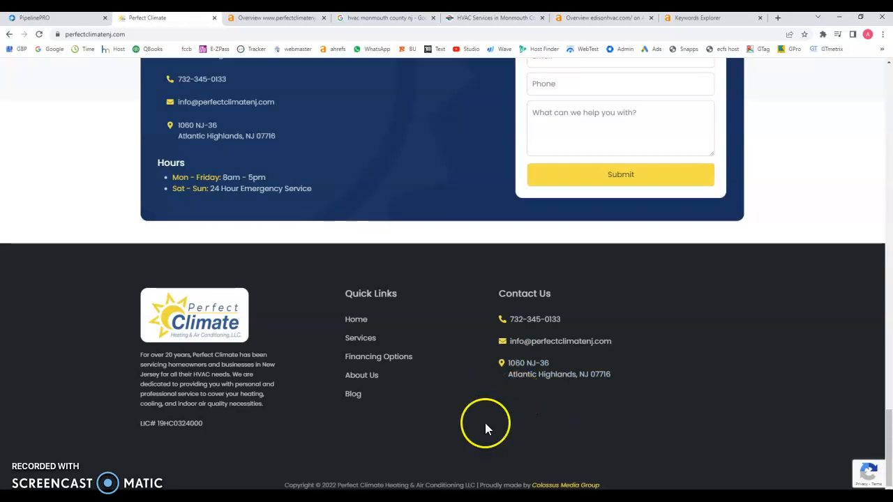
scroll(up, 3)
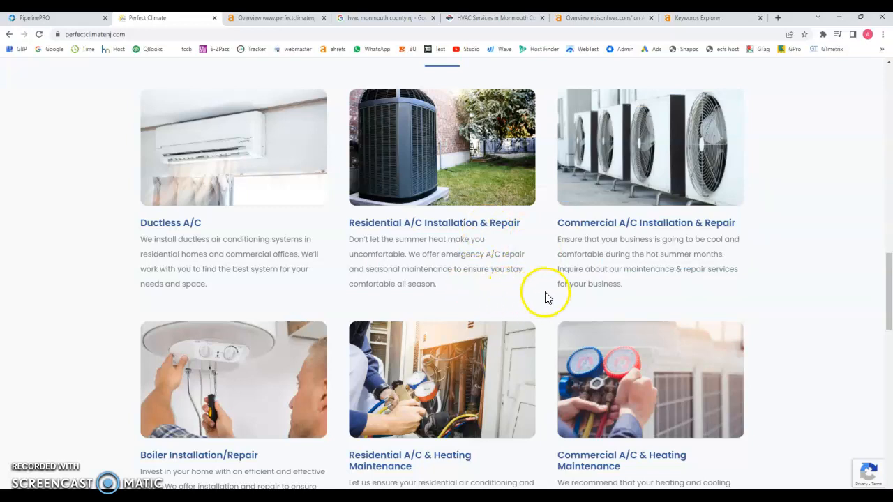
mouse_move(519, 324)
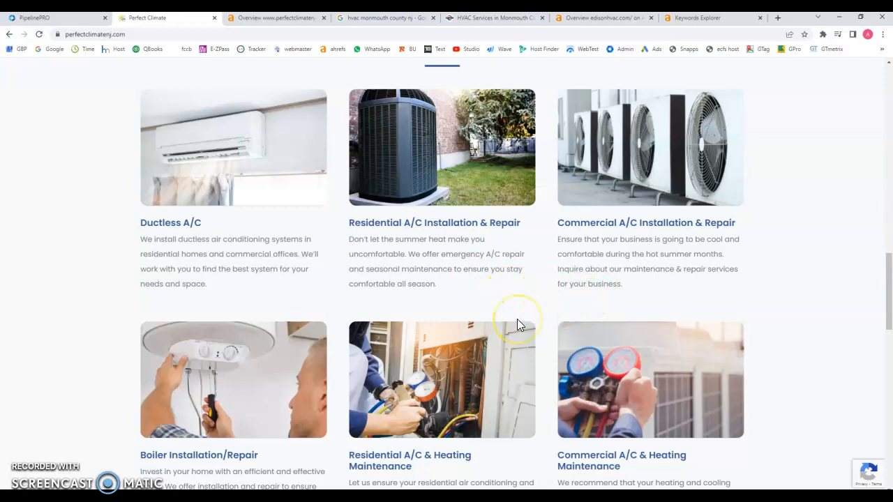
scroll(down, 3)
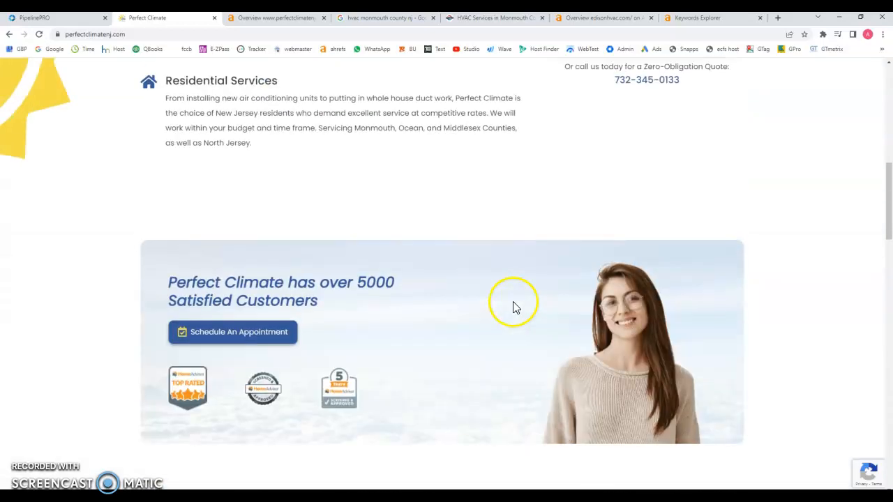
scroll(up, 3)
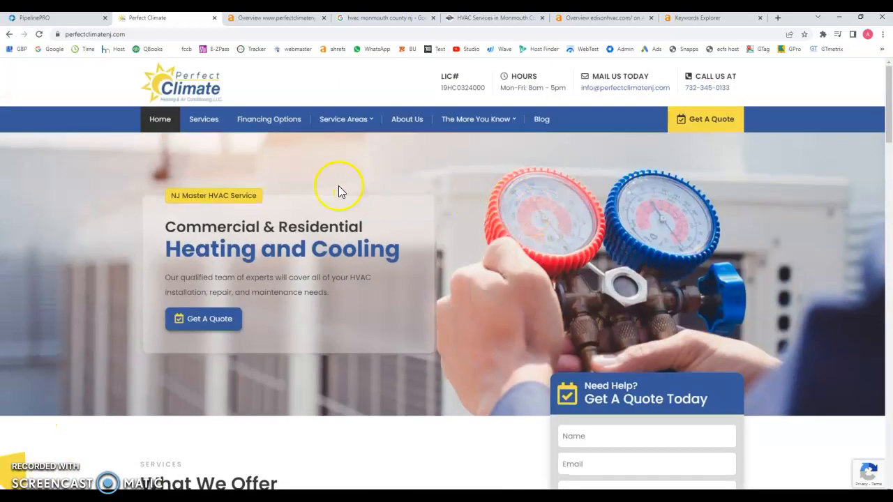
mouse_move(203, 122)
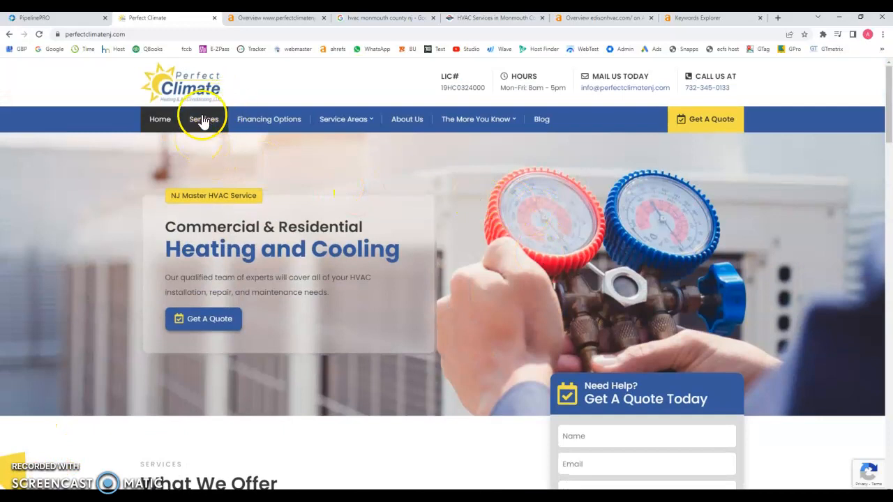
mouse_move(406, 131)
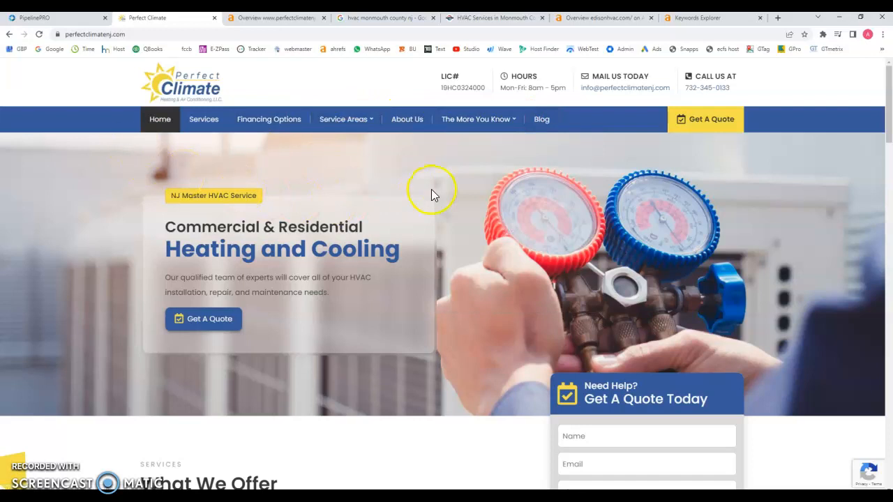
mouse_move(254, 21)
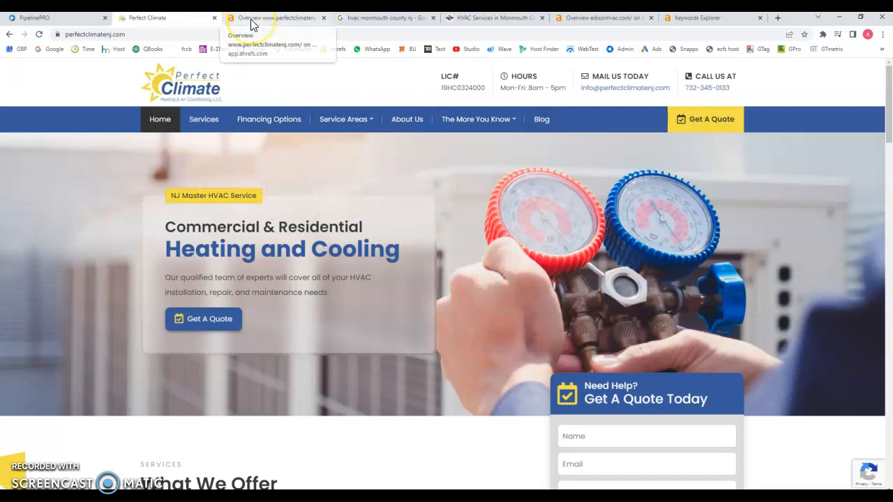
click(272, 18)
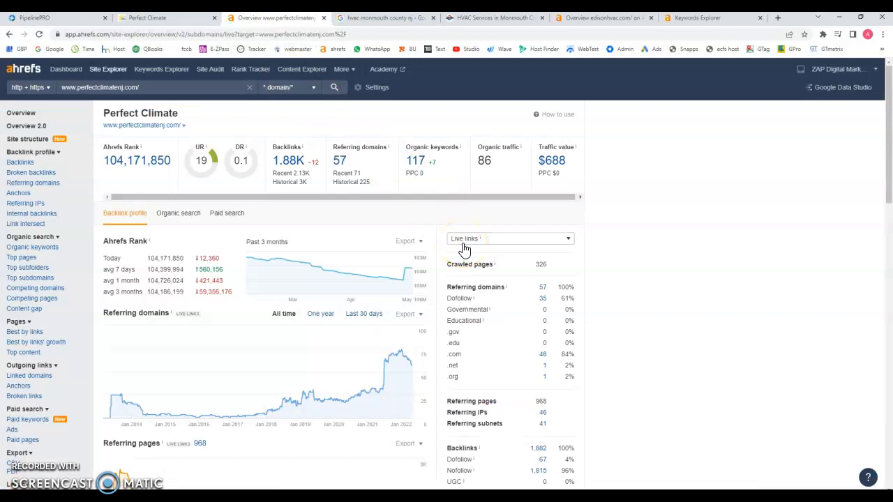
mouse_move(414, 211)
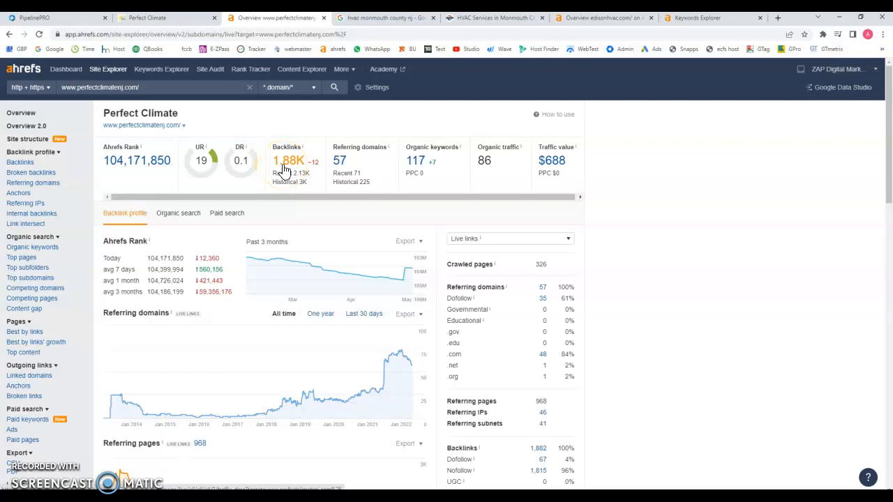
click(160, 17)
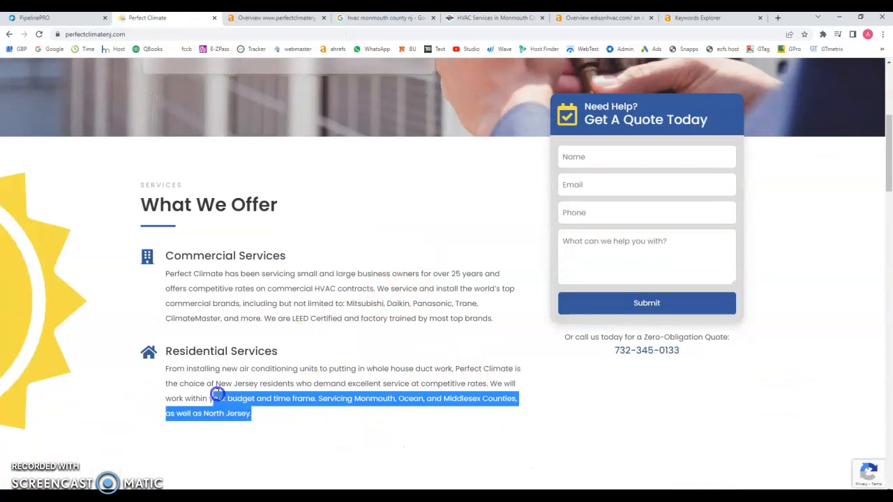
drag(217, 399, 500, 319)
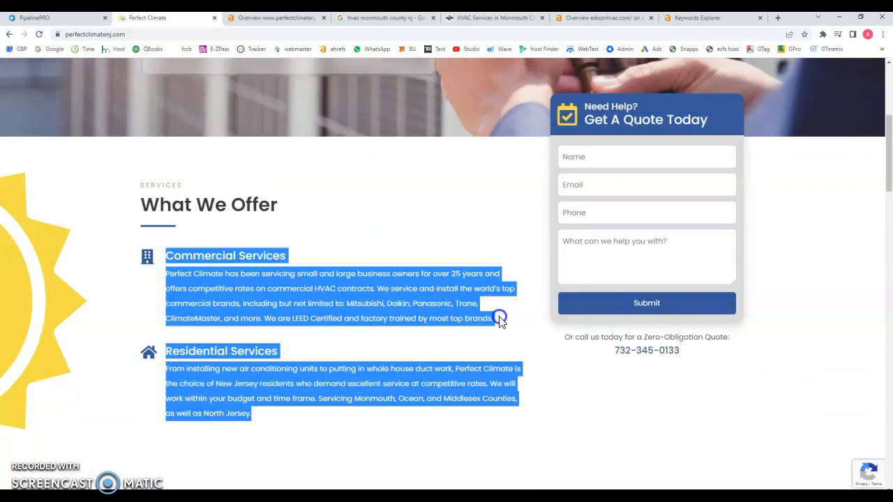
click(273, 17)
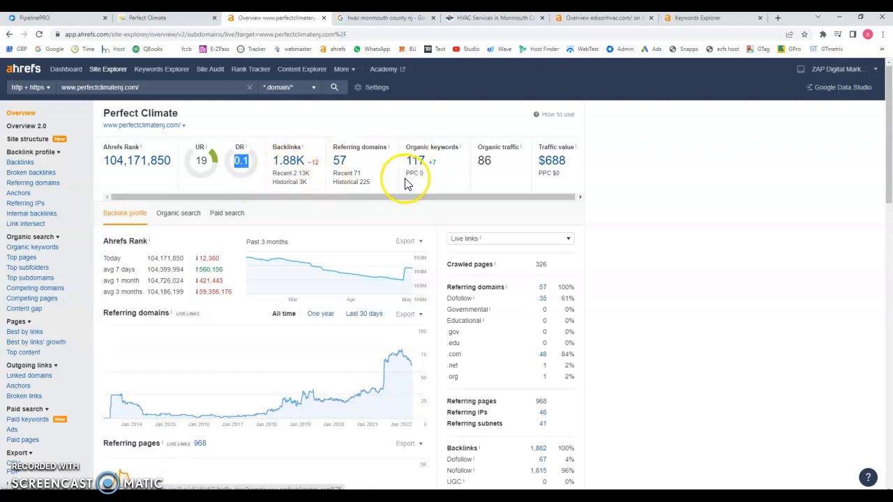
- Browse perfectclimatenj.com's organic keywords table with volumes, positions and ranking URLs
click(428, 160)
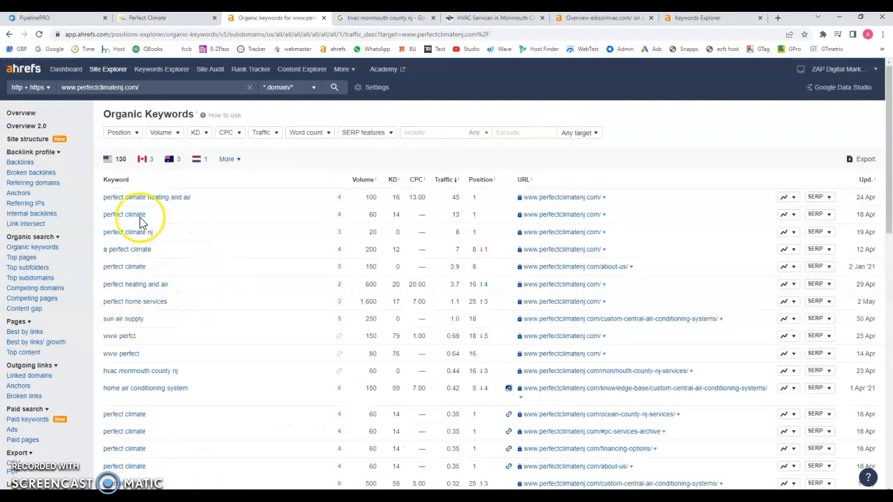
mouse_move(140, 204)
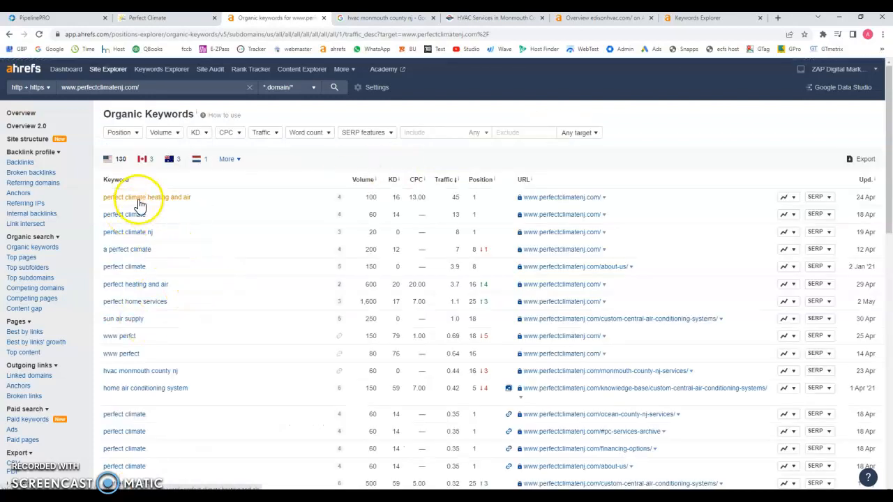
mouse_move(139, 203)
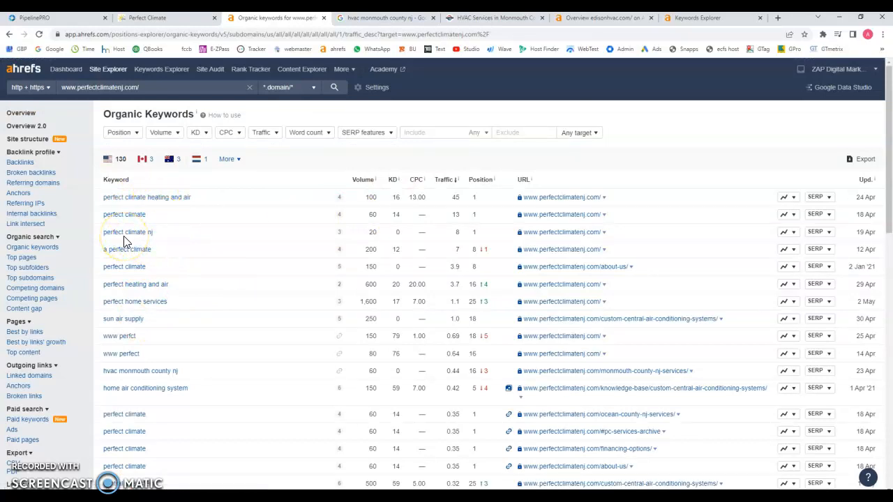
scroll(down, 3)
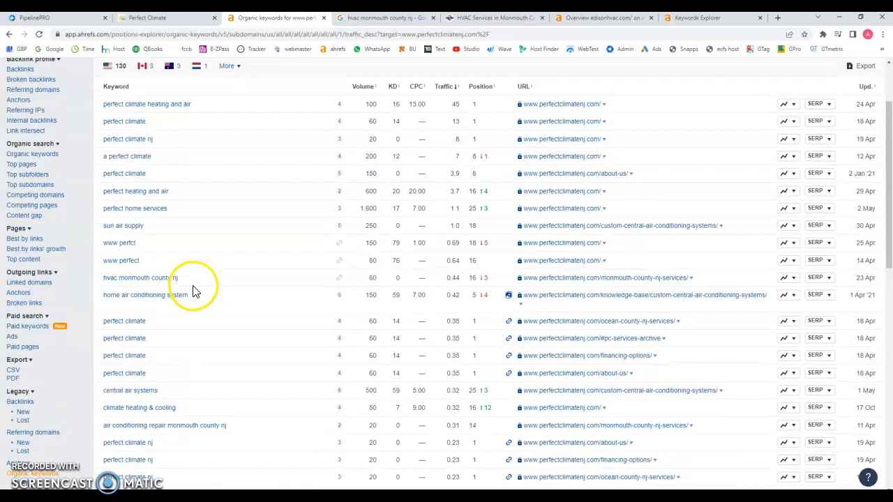
mouse_move(121, 261)
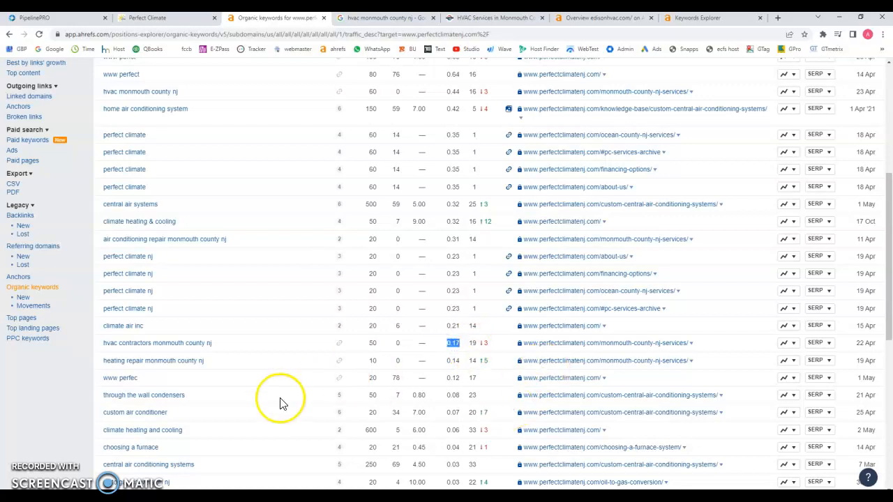
scroll(down, 3)
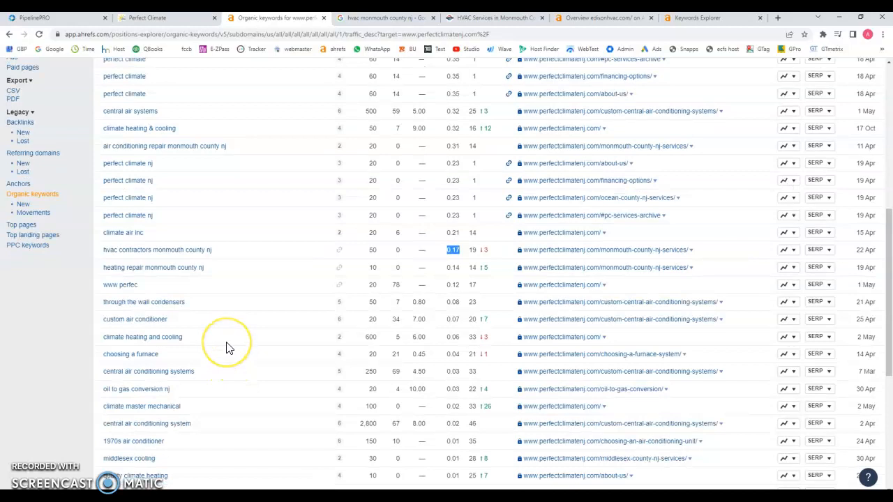
mouse_move(157, 292)
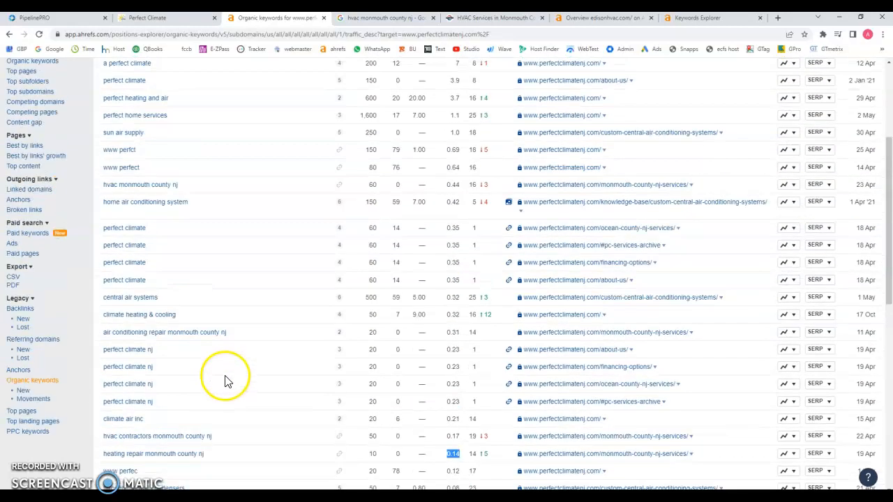
mouse_move(125, 194)
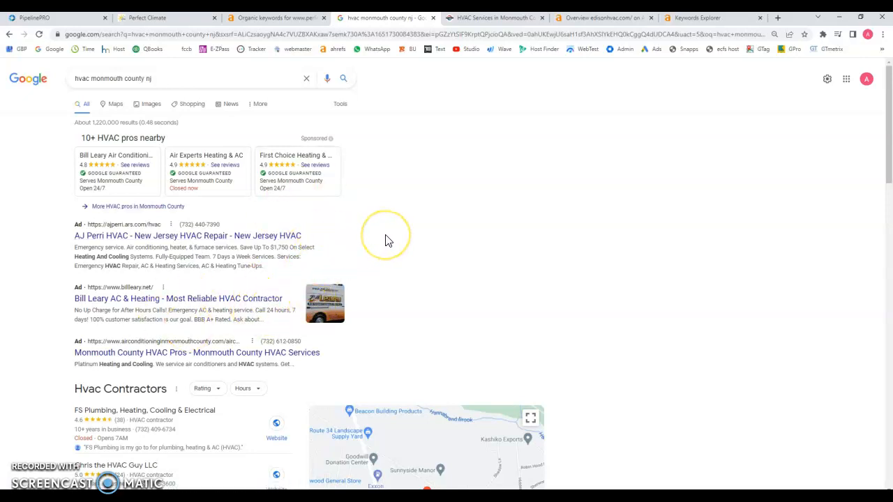
- Scroll Google results for 'hvac monmouth county nj' past ads and map pack to organic listings
scroll(down, 3)
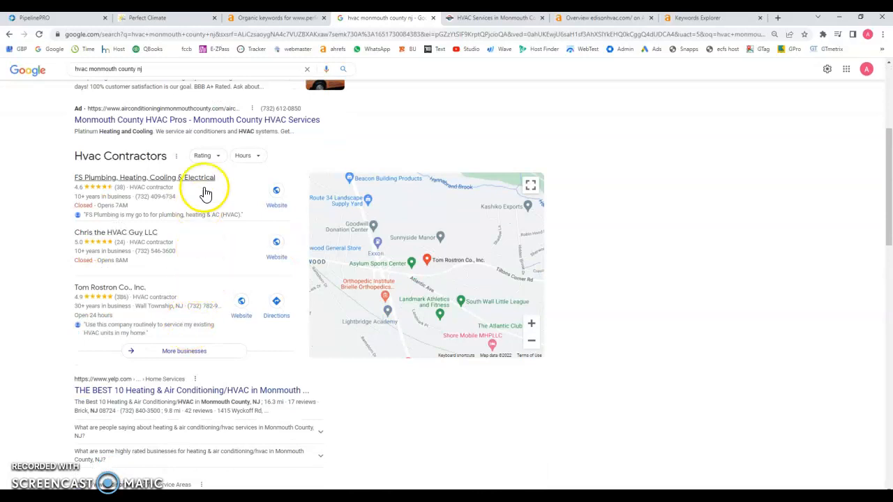
mouse_move(190, 288)
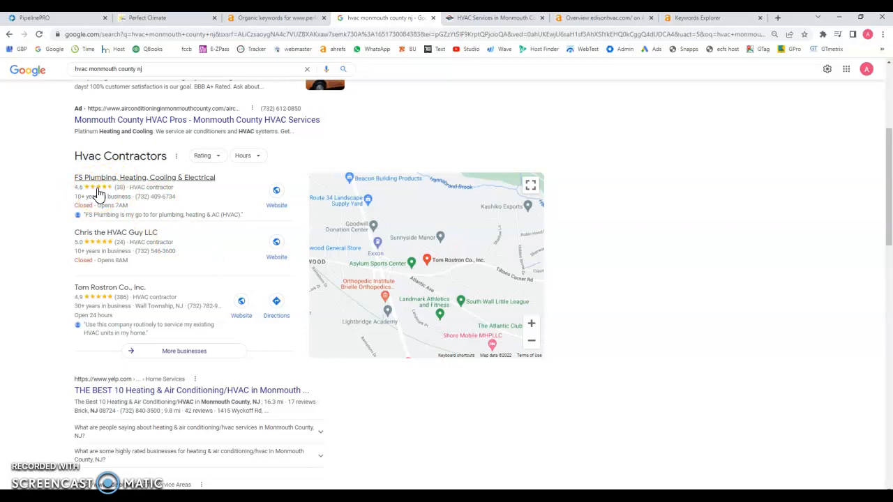
scroll(down, 3)
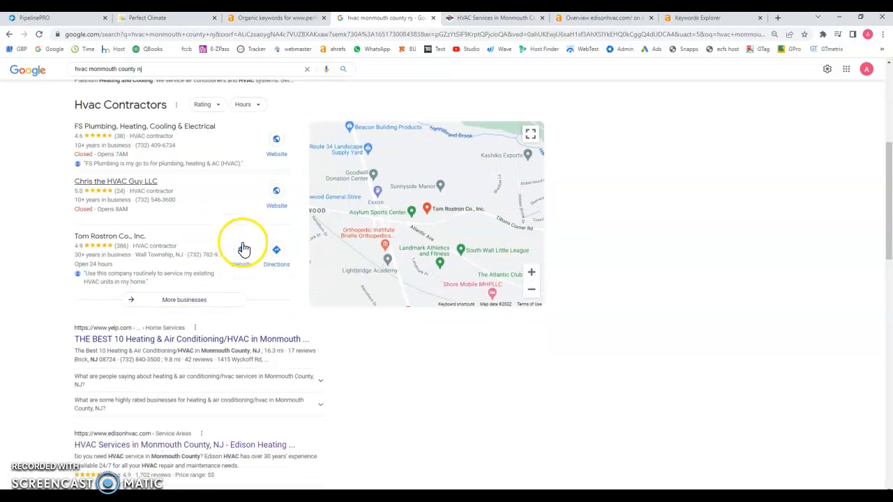
scroll(down, 3)
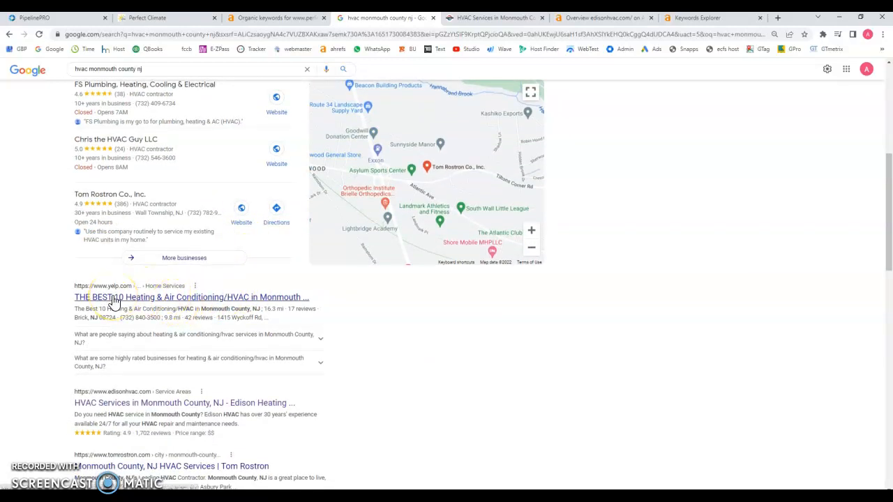
scroll(down, 3)
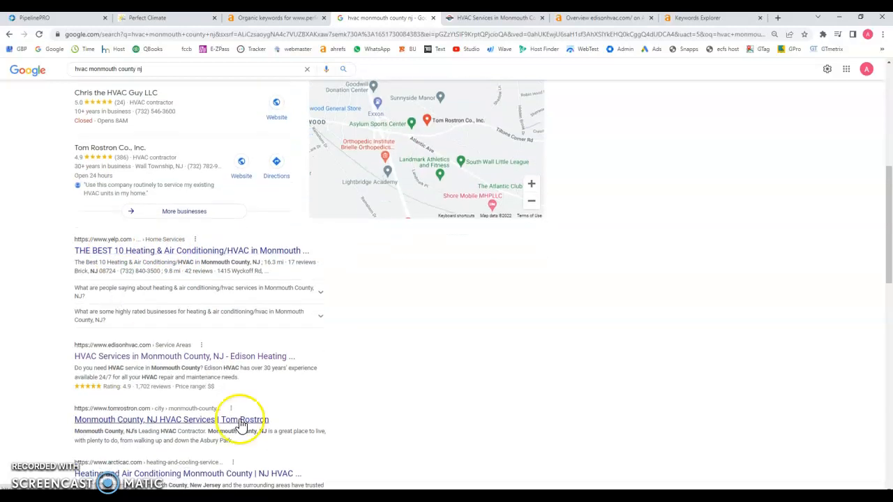
mouse_move(89, 368)
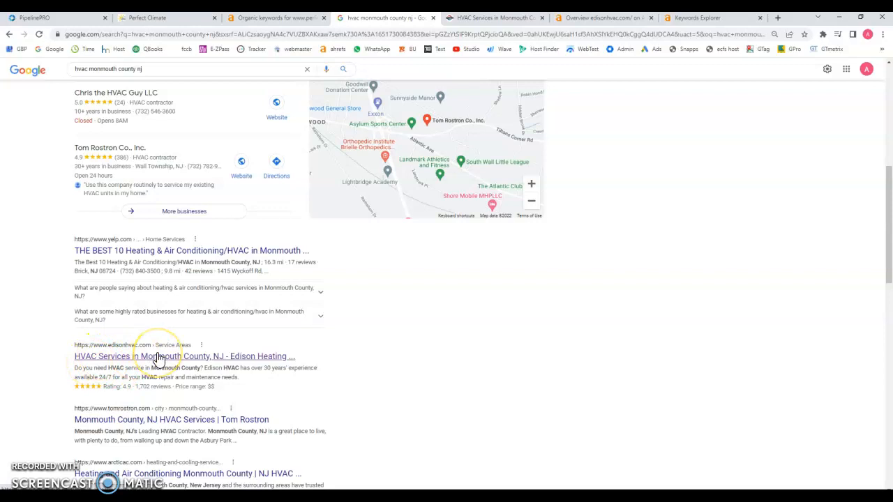
mouse_move(186, 390)
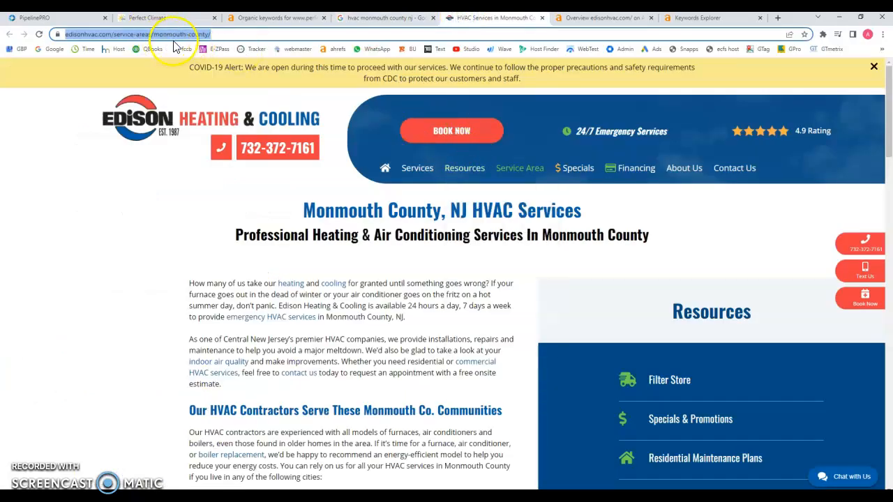
- Read Edison HVAC's Monmouth County page: intro, communities served and advice sections
click(520, 167)
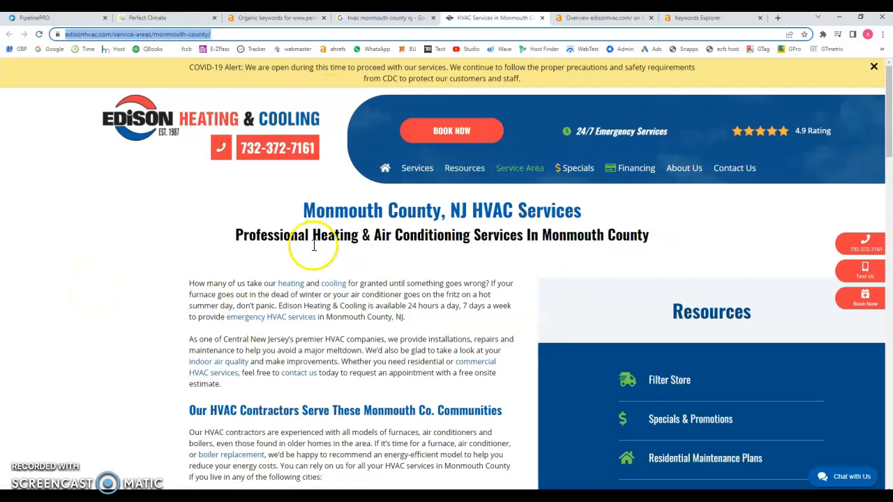
scroll(down, 3)
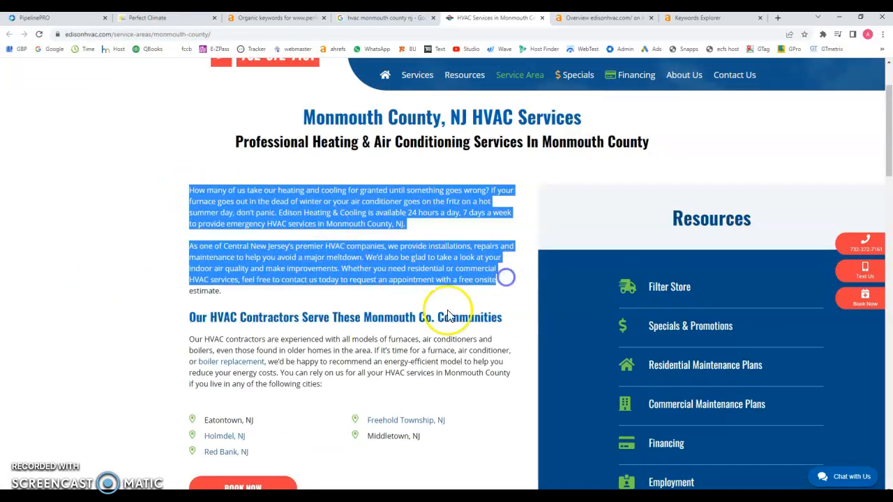
mouse_move(268, 127)
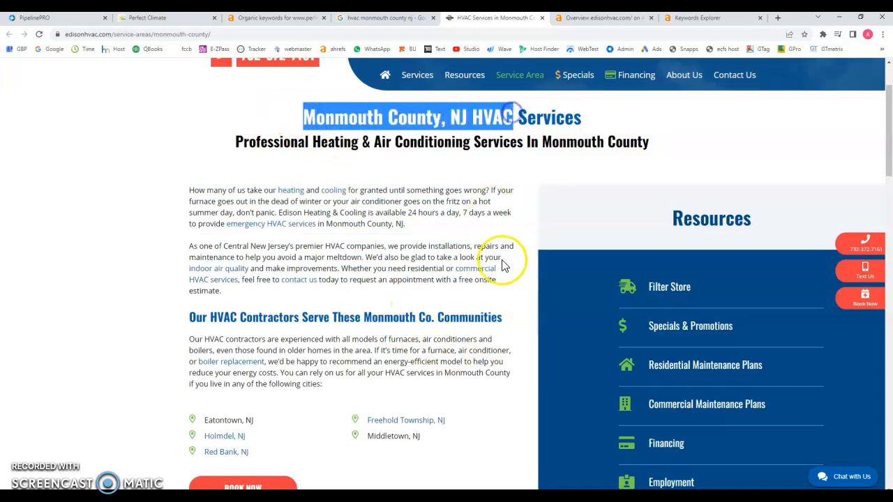
scroll(down, 3)
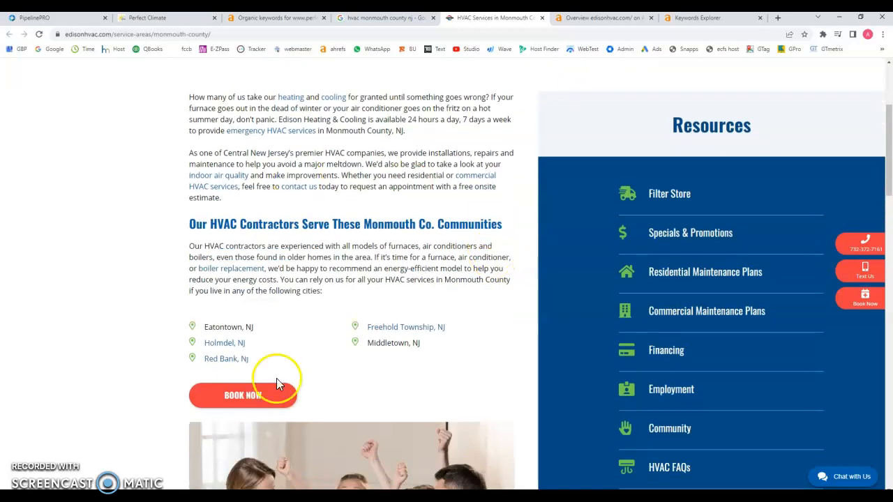
scroll(down, 3)
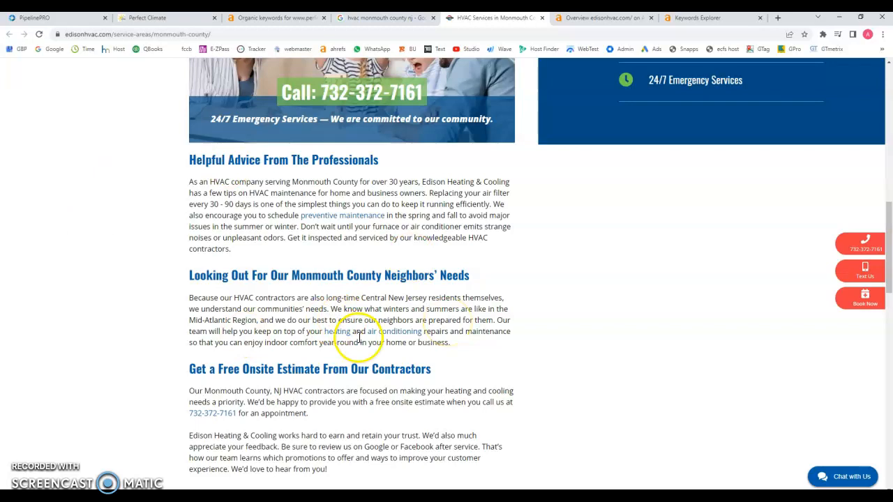
mouse_move(406, 335)
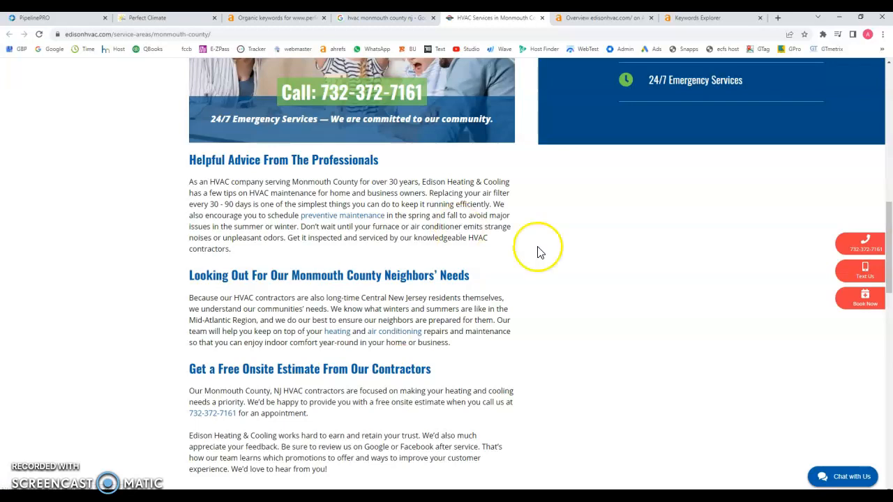
mouse_move(524, 264)
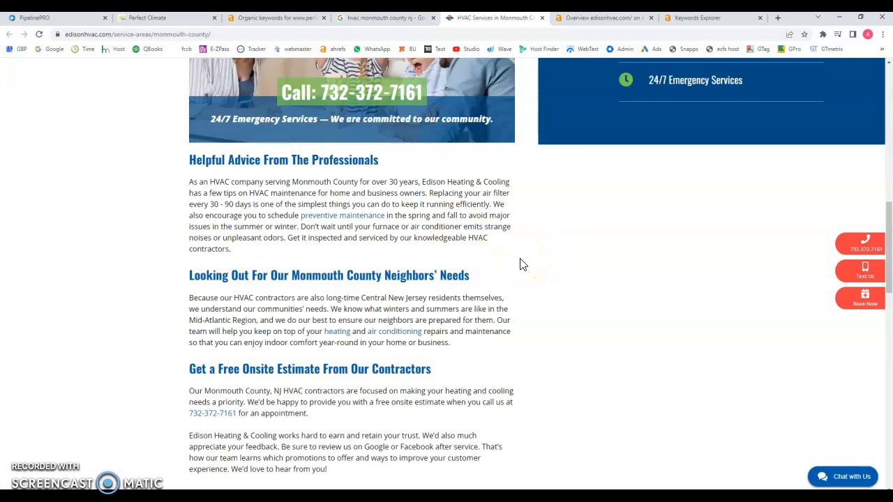
mouse_move(539, 248)
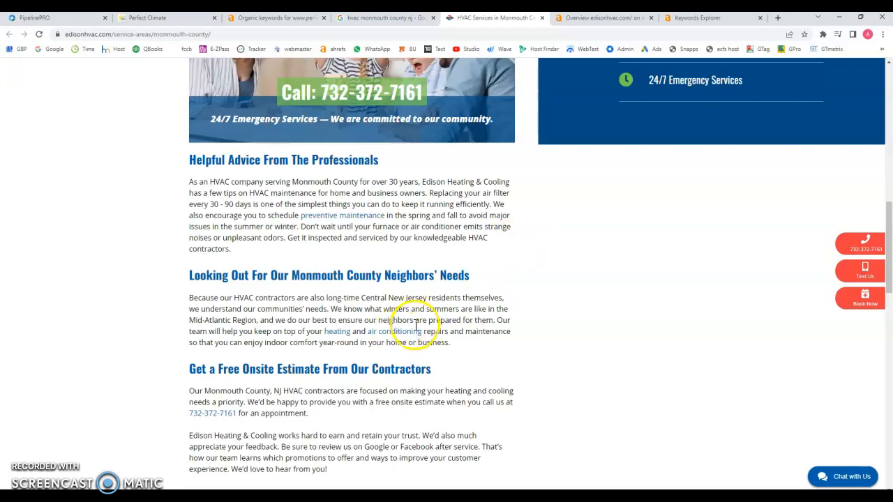
scroll(up, 3)
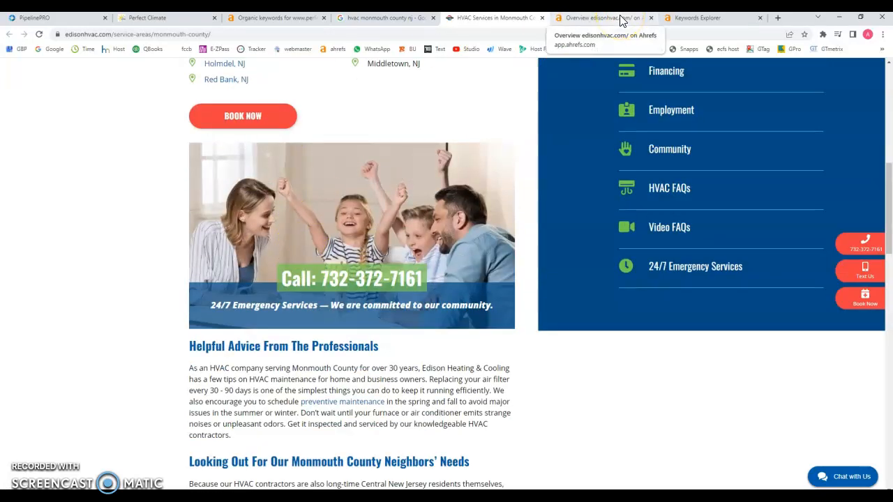
- Show edisonhvac.com's Ahrefs overview with DR 19, 257 referring domains and 4.4K organic keywords
click(601, 17)
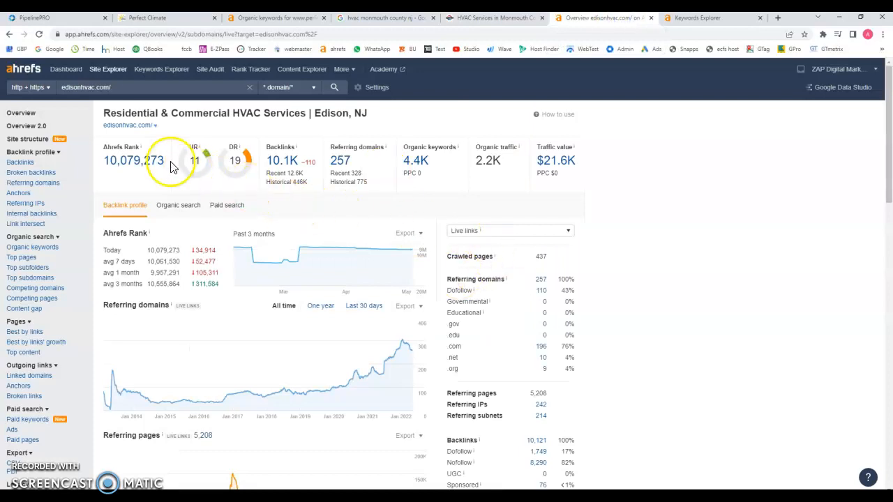
mouse_move(413, 160)
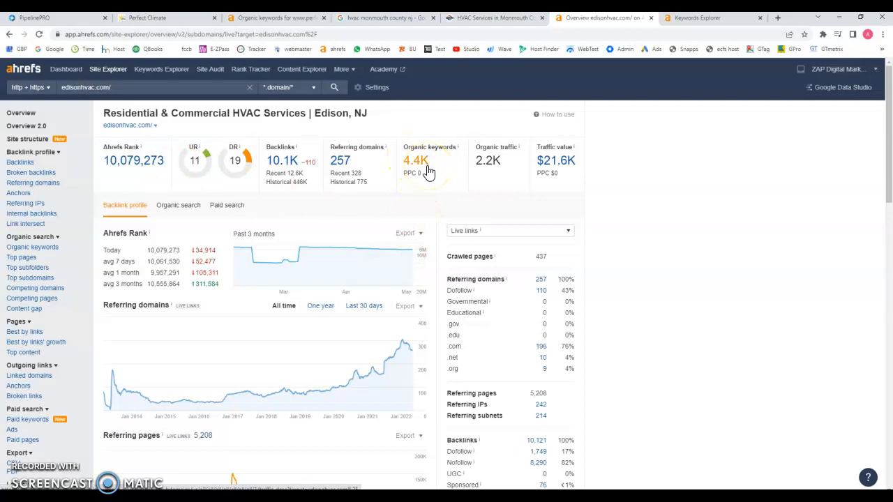
mouse_move(287, 168)
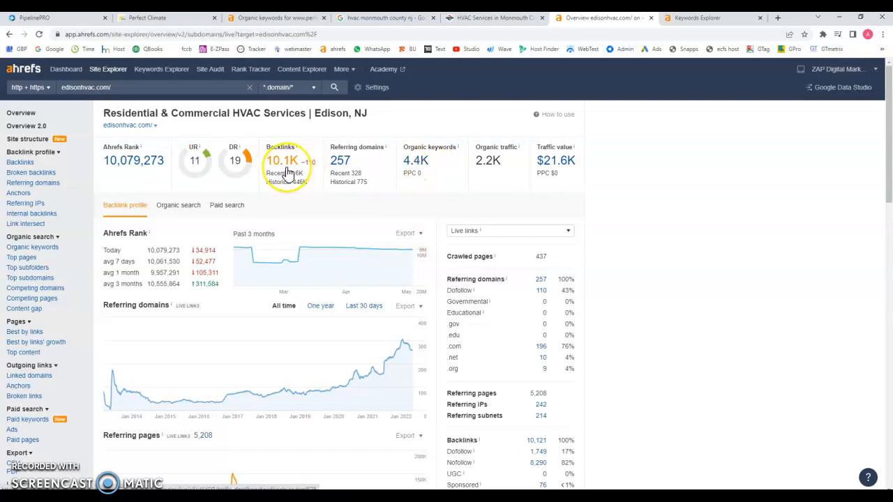
mouse_move(321, 164)
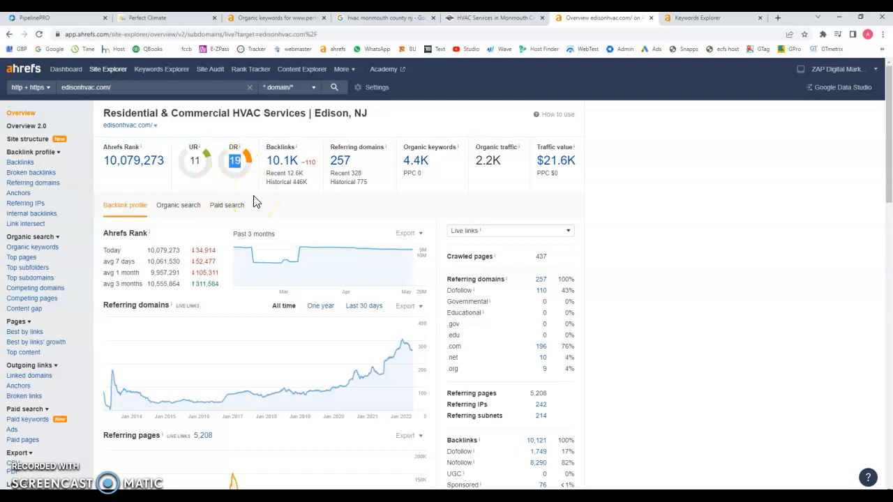
mouse_move(283, 166)
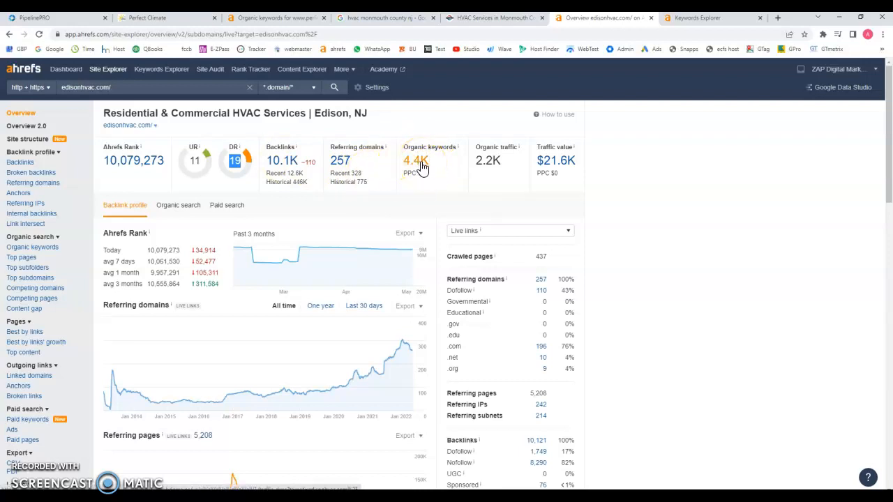
- Review edisonhvac.com's 4.4K organic keywords, highlighting 'hvac somerset nj' traffic, down to position-10 rankings
click(422, 161)
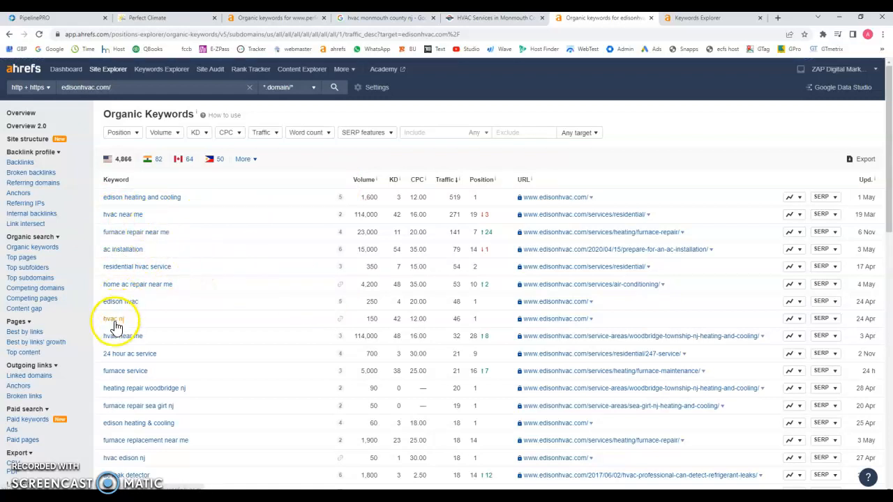
mouse_move(348, 322)
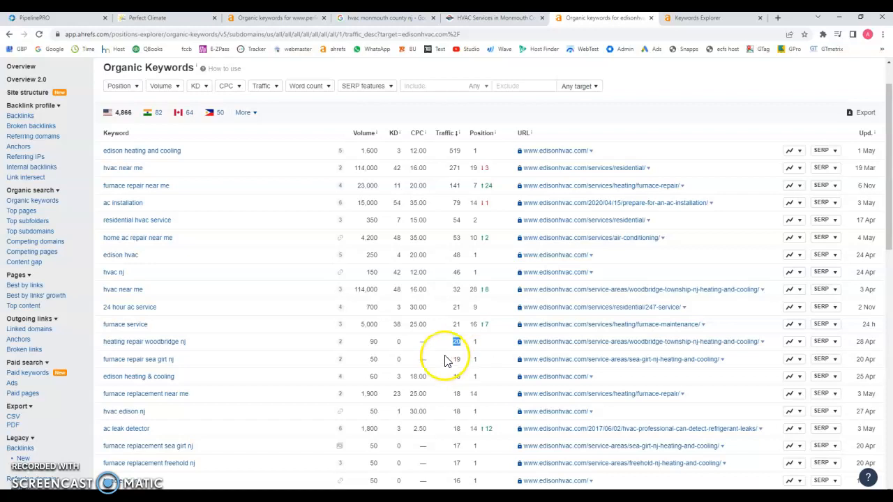
scroll(down, 3)
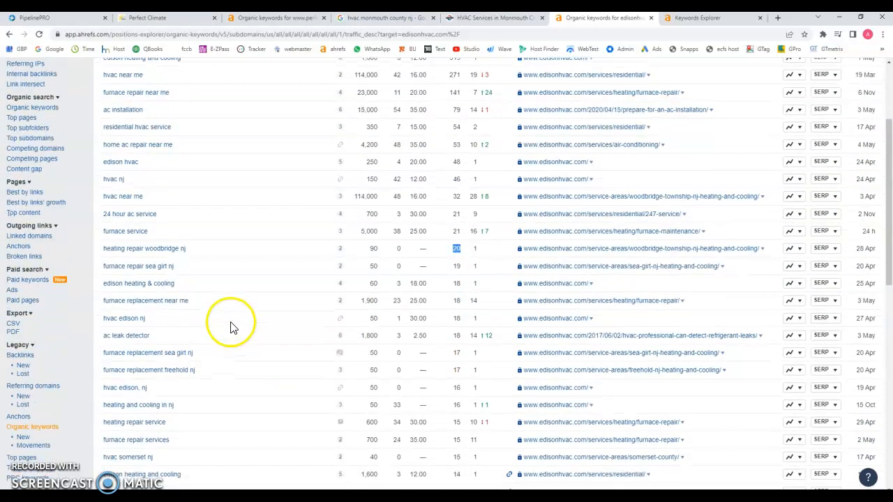
mouse_move(129, 359)
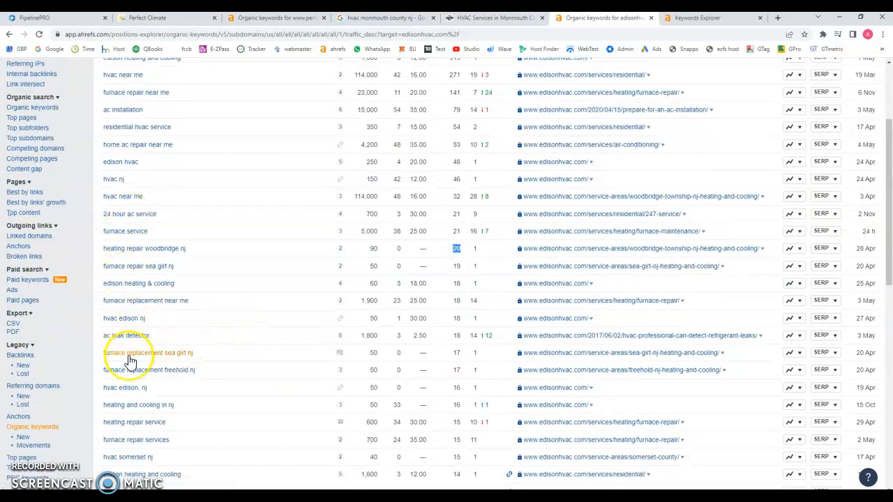
scroll(down, 3)
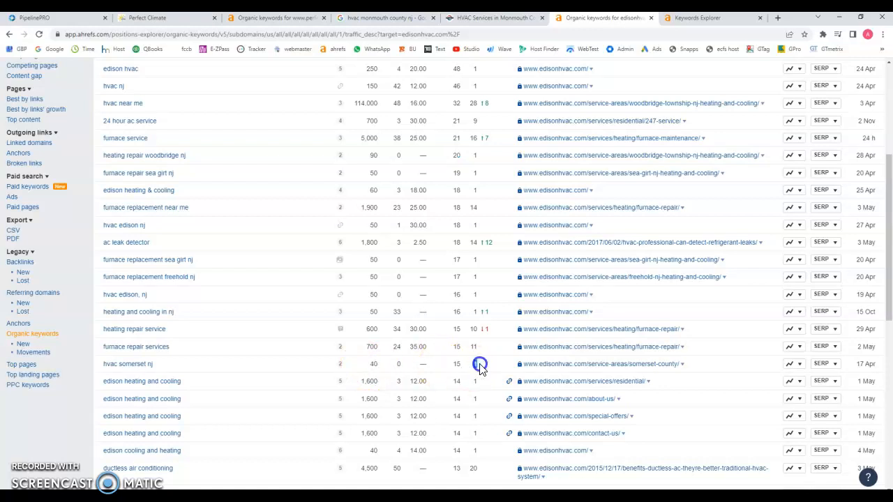
double_click(453, 364)
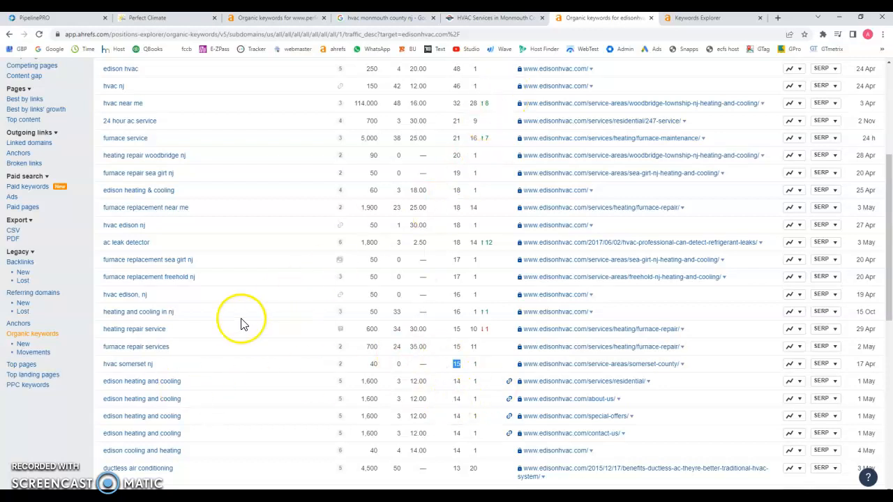
scroll(down, 3)
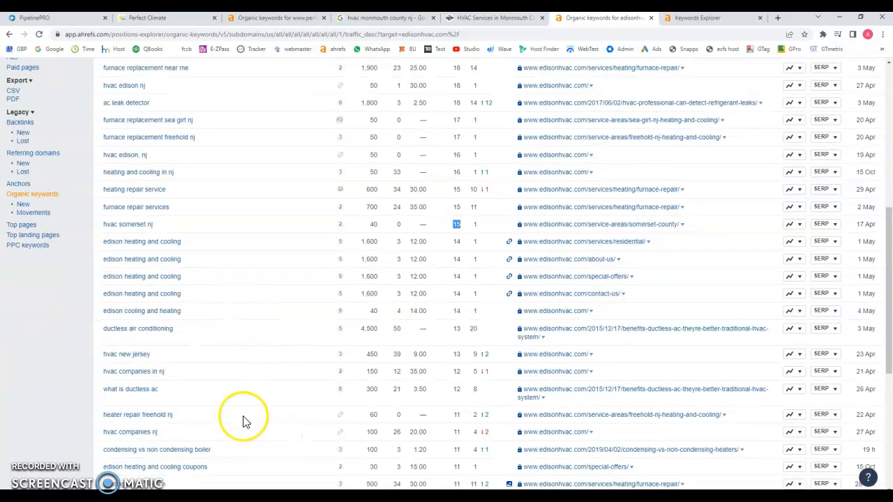
mouse_move(133, 377)
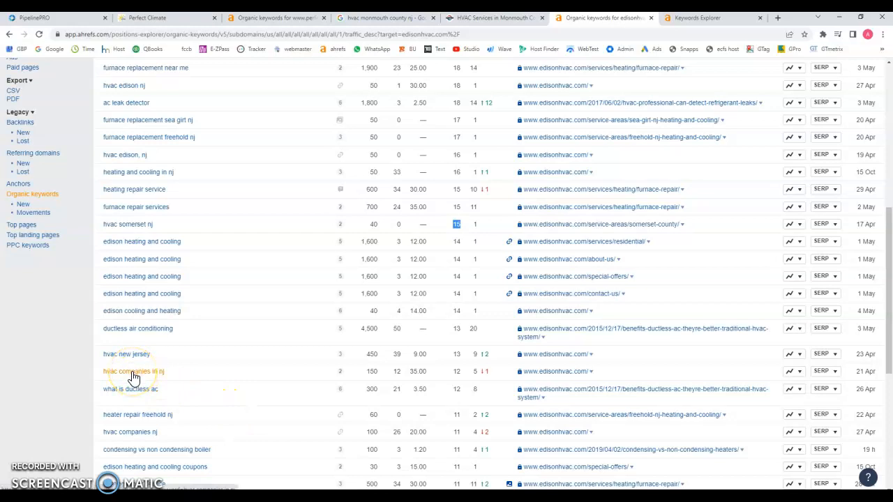
mouse_move(317, 427)
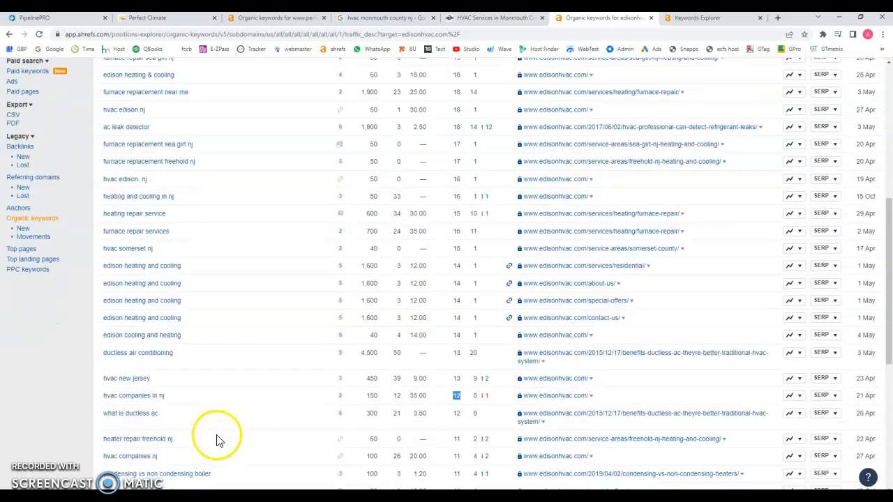
scroll(down, 3)
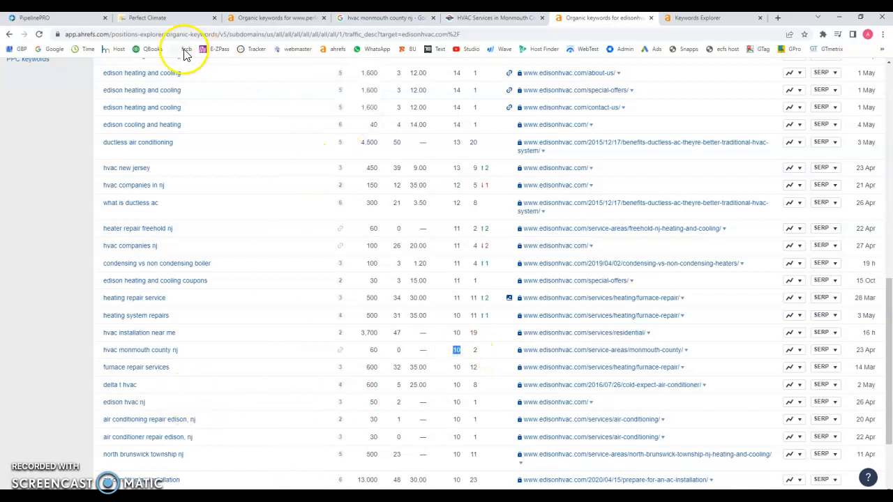
- Glance over the Perfect Climate homepage services, then return to perfectclimatenj.com's organic keywords report
click(146, 18)
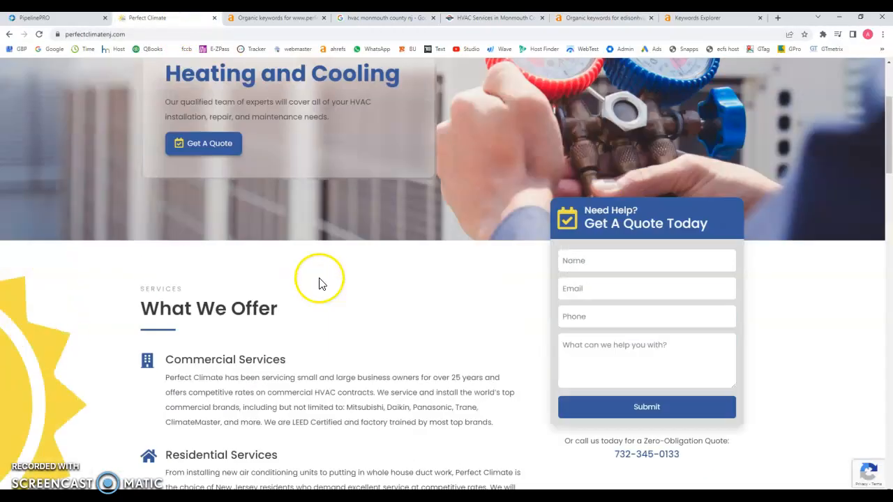
scroll(down, 3)
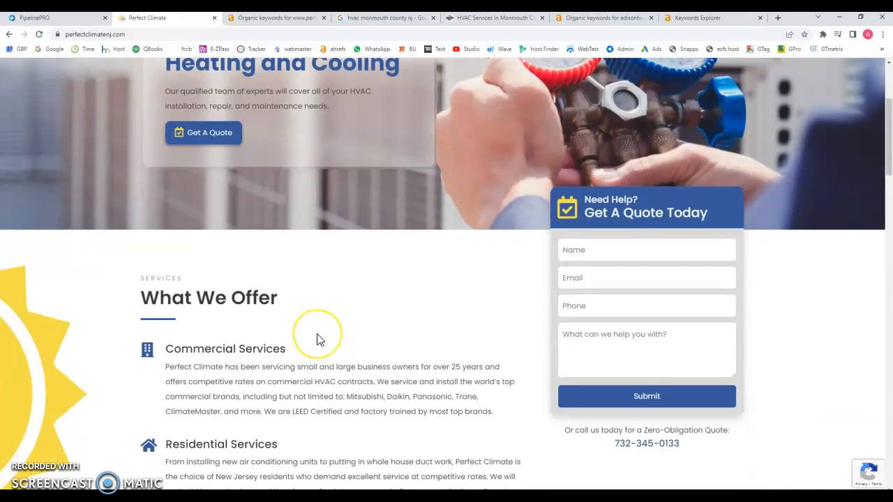
scroll(up, 3)
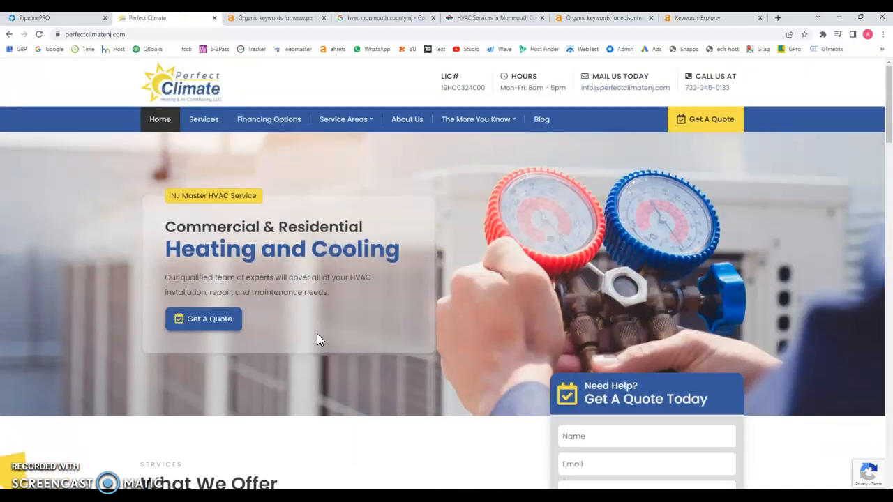
click(275, 17)
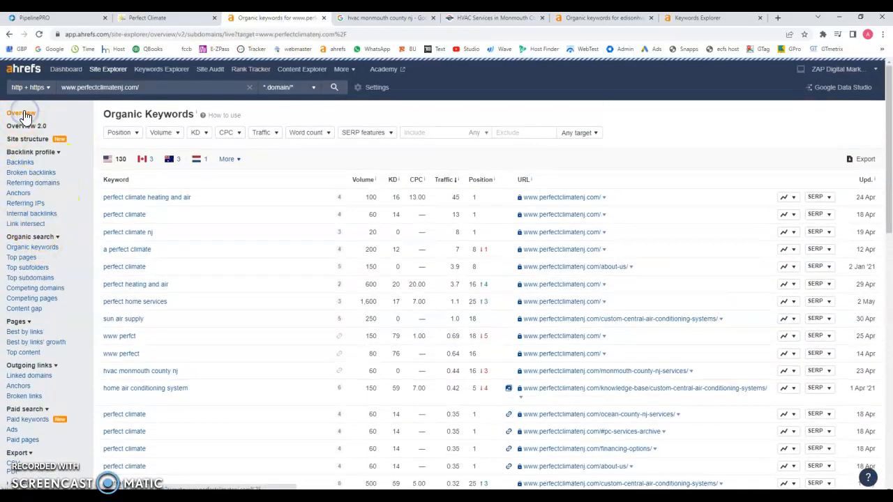
- Show perfectclimatenj.com's overview again: Ahrefs Rank 104,171,850, DR 0.1, 57 referring domains
click(19, 114)
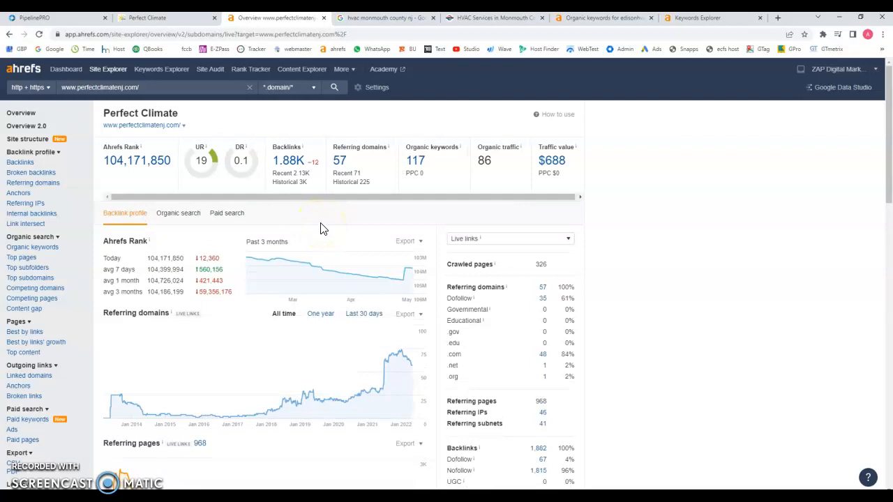
mouse_move(183, 63)
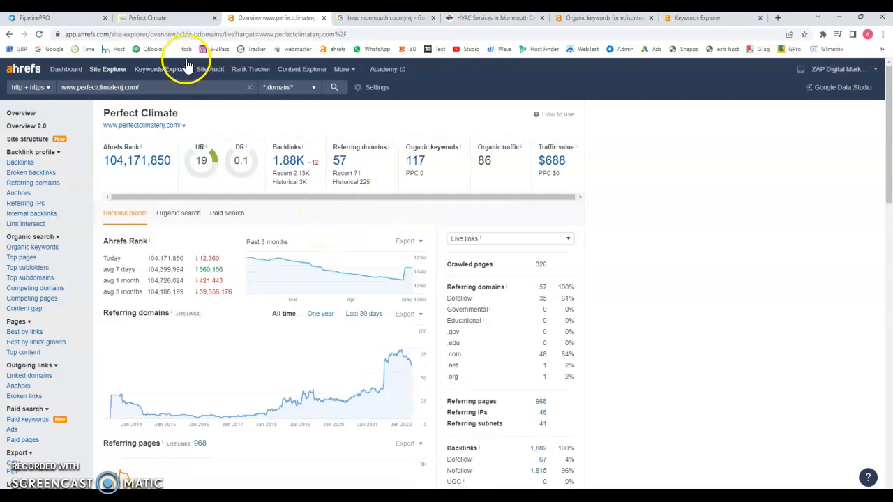
- Scroll the Perfect Climate homepage down to What We Offer and the quote form, then back up
click(160, 15)
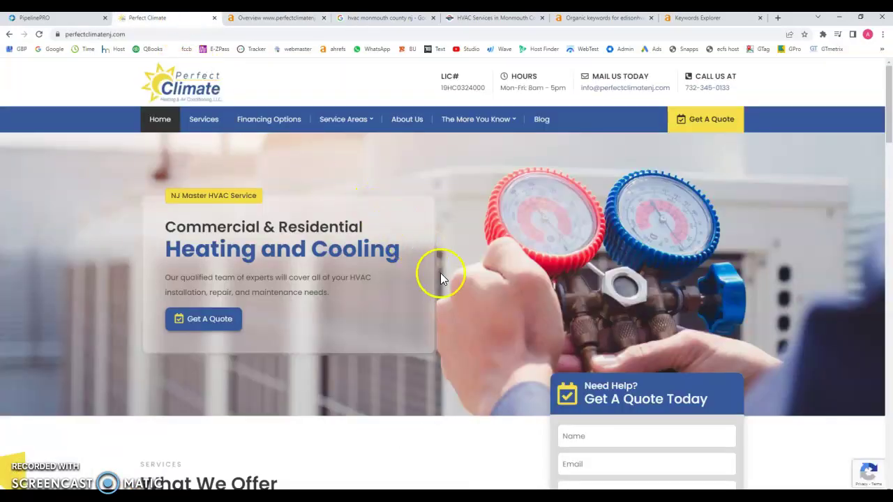
scroll(down, 3)
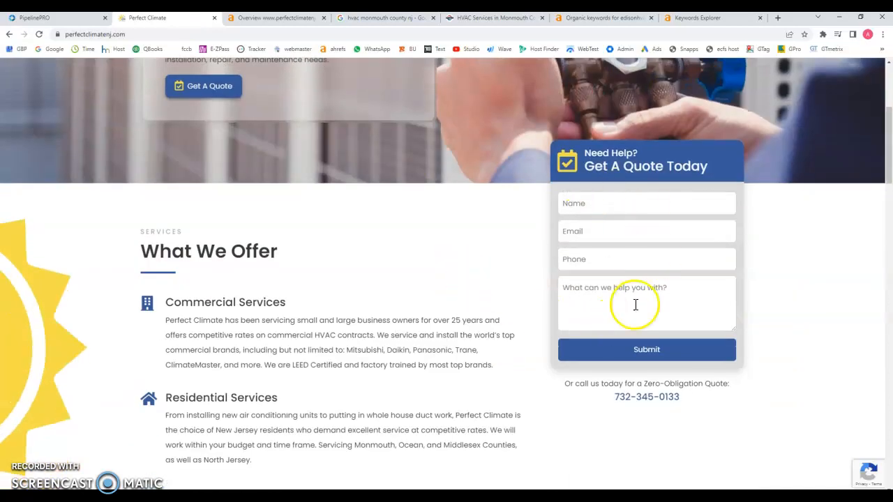
mouse_move(381, 318)
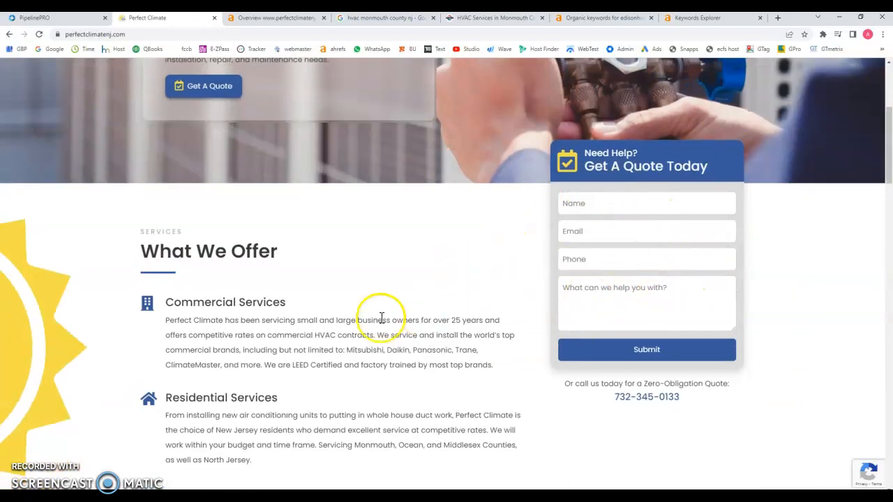
scroll(up, 3)
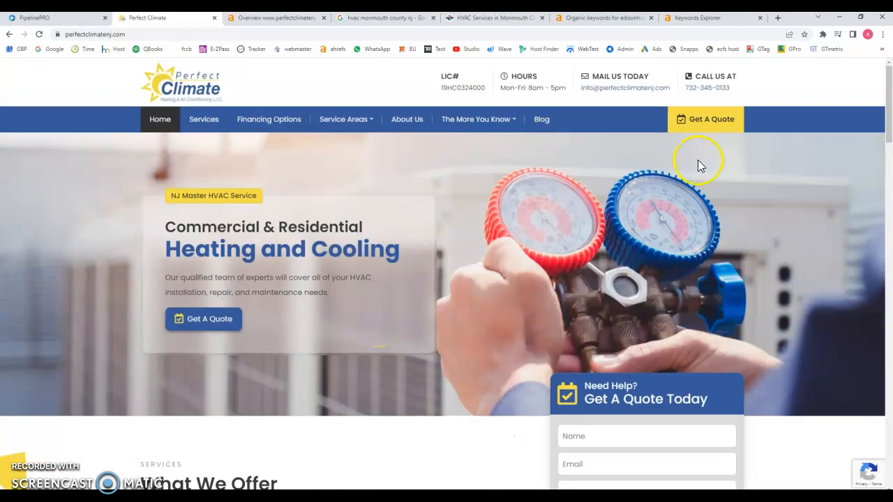
mouse_move(352, 237)
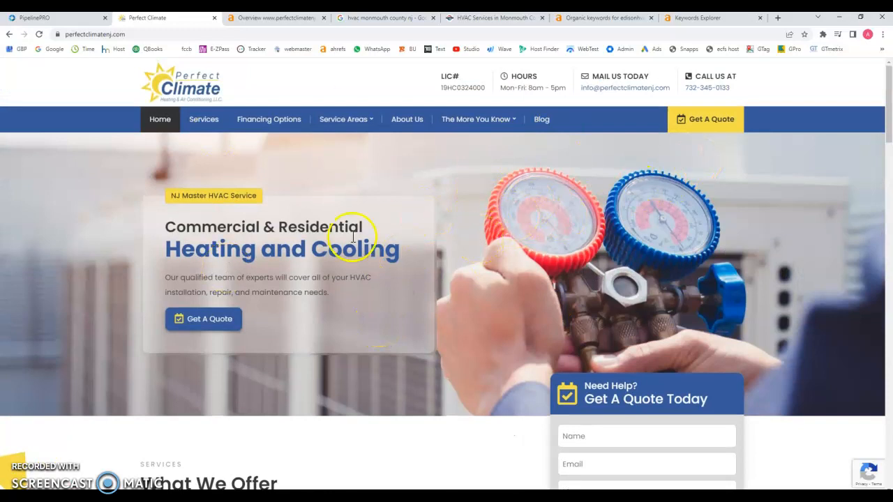